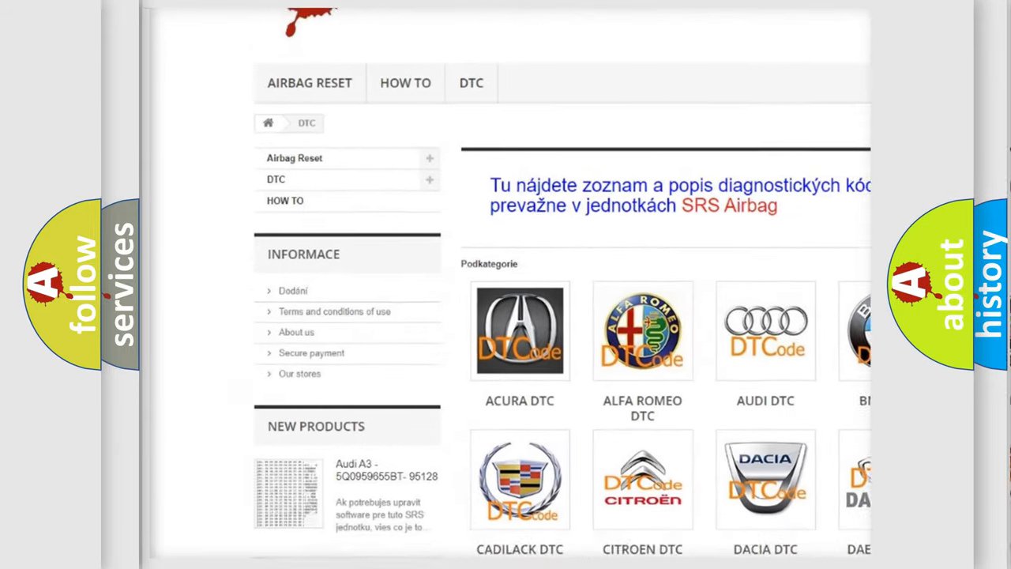
pyautogui.scroll(-3)
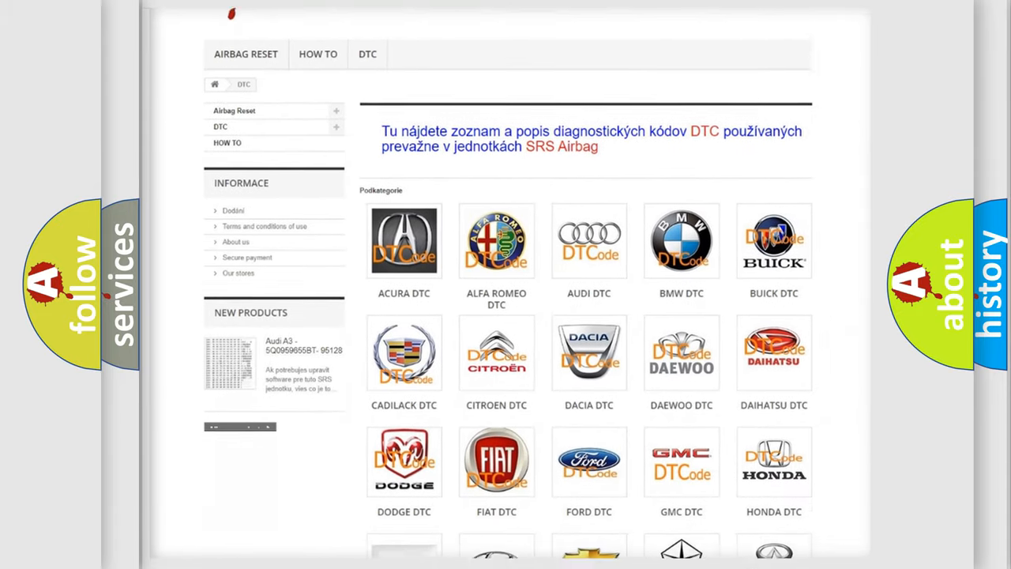
pyautogui.scroll(-3)
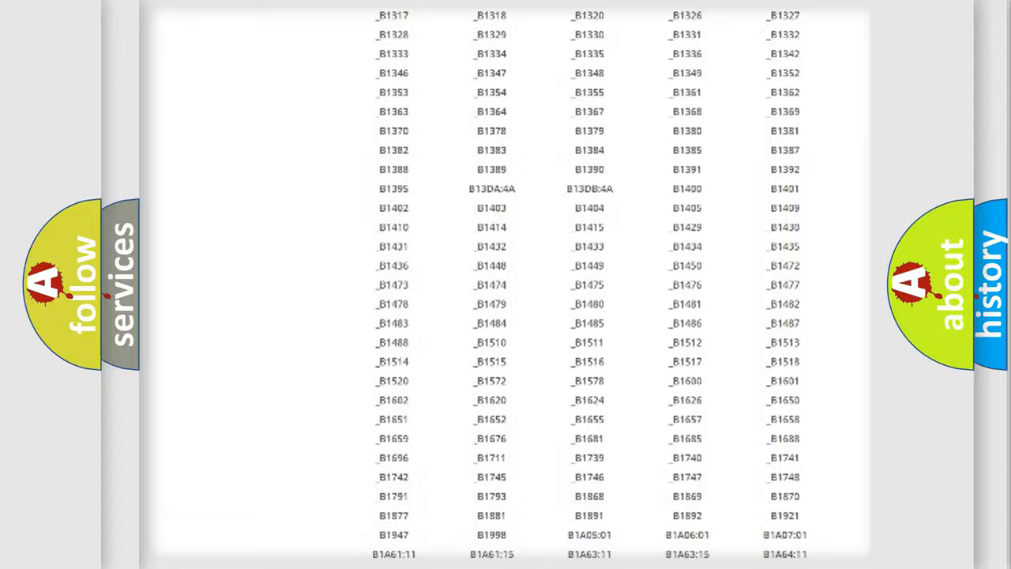
pyautogui.scroll(3)
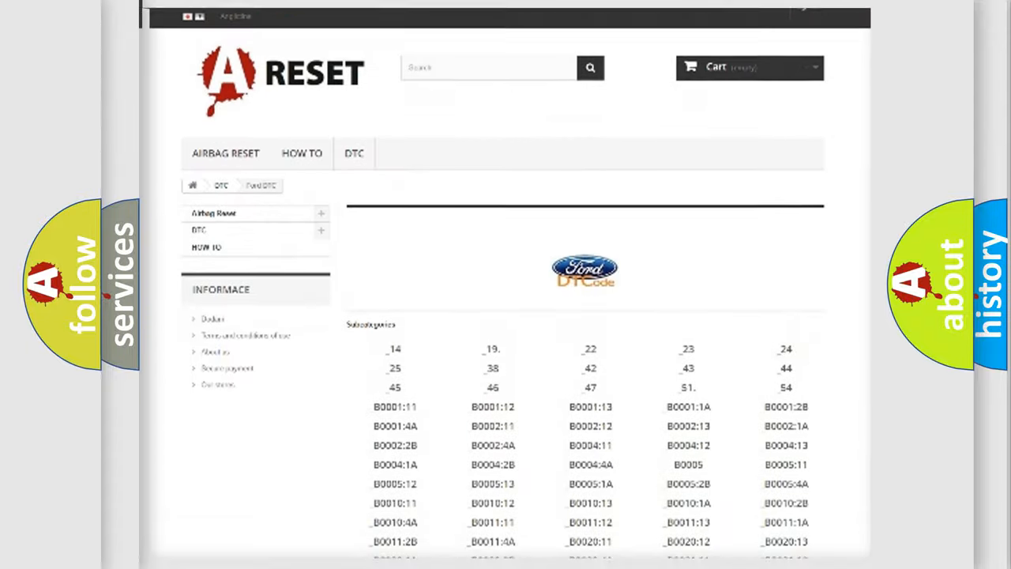